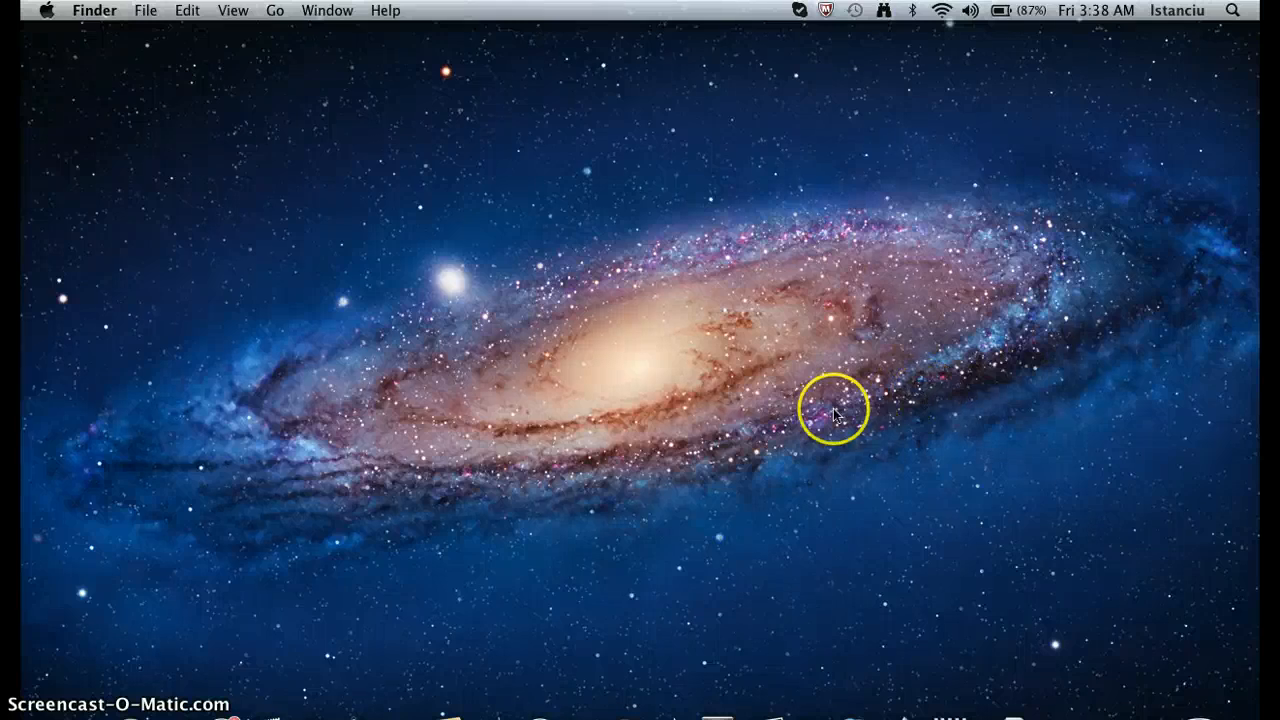
mouse_move(696, 336)
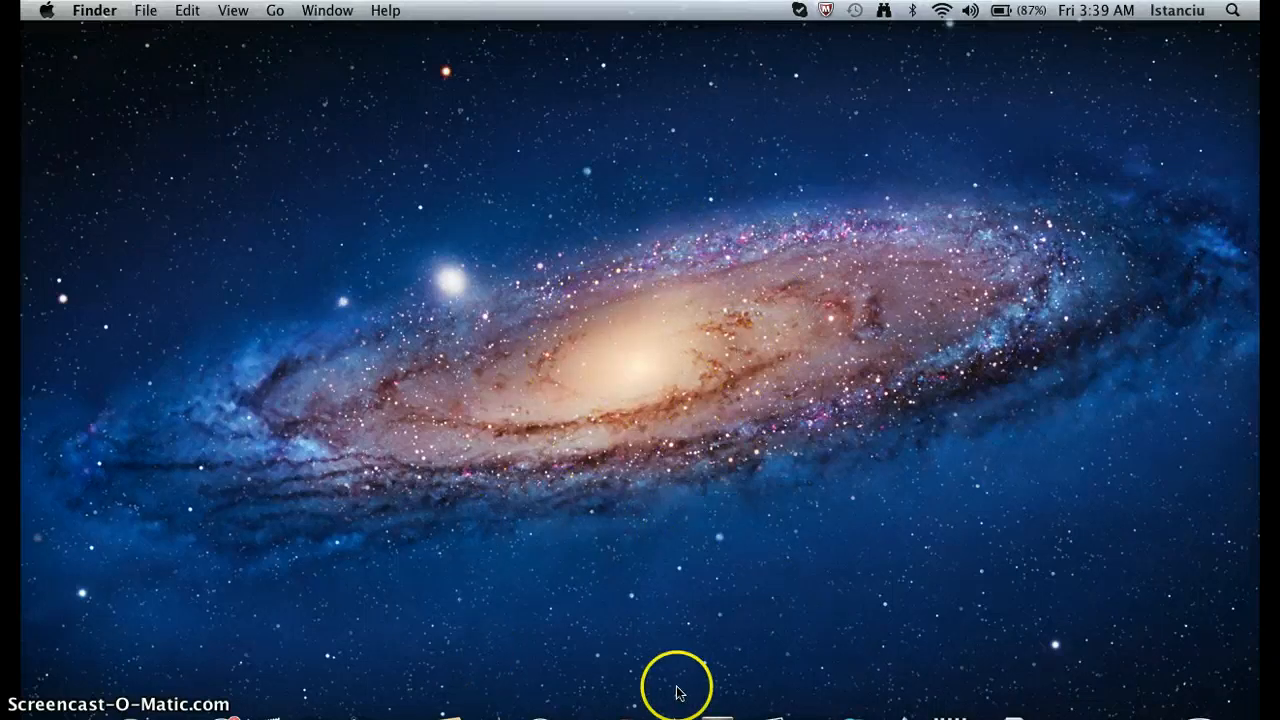
mouse_move(604, 508)
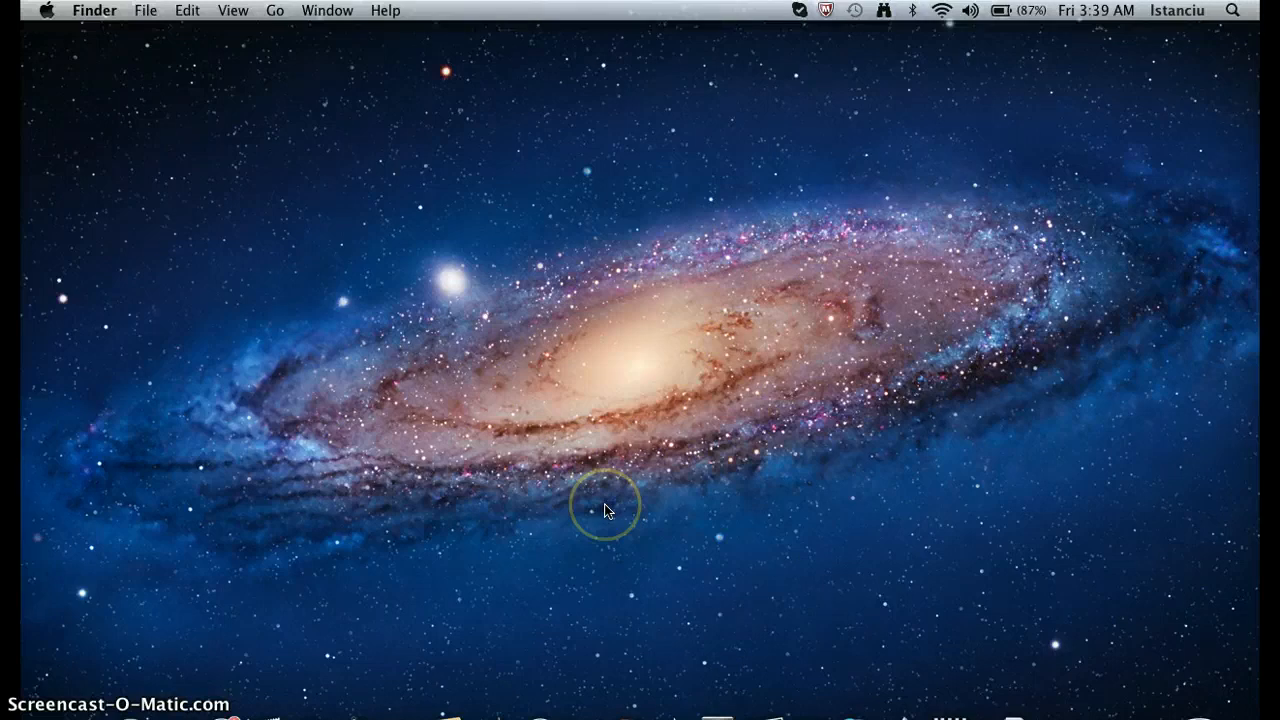
- Show the About This Mac window with Mac OS X 10.7.4 and hardware details
click(604, 508)
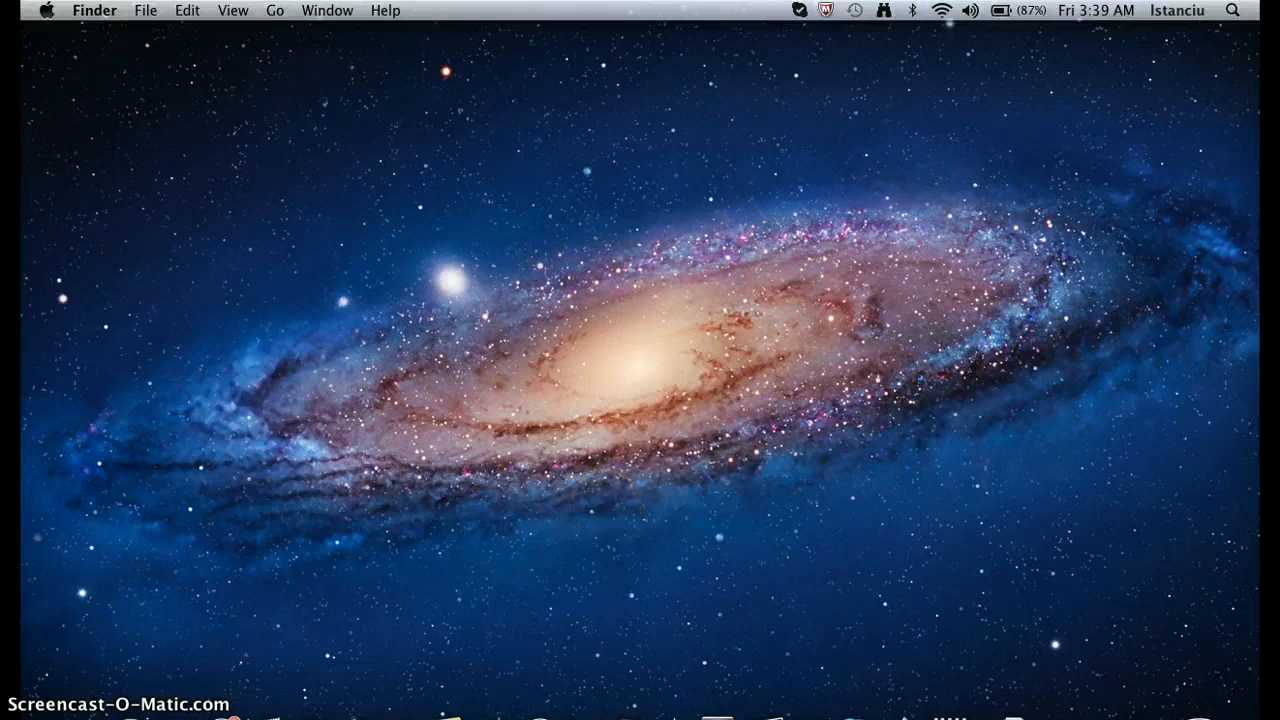
mouse_move(310, 166)
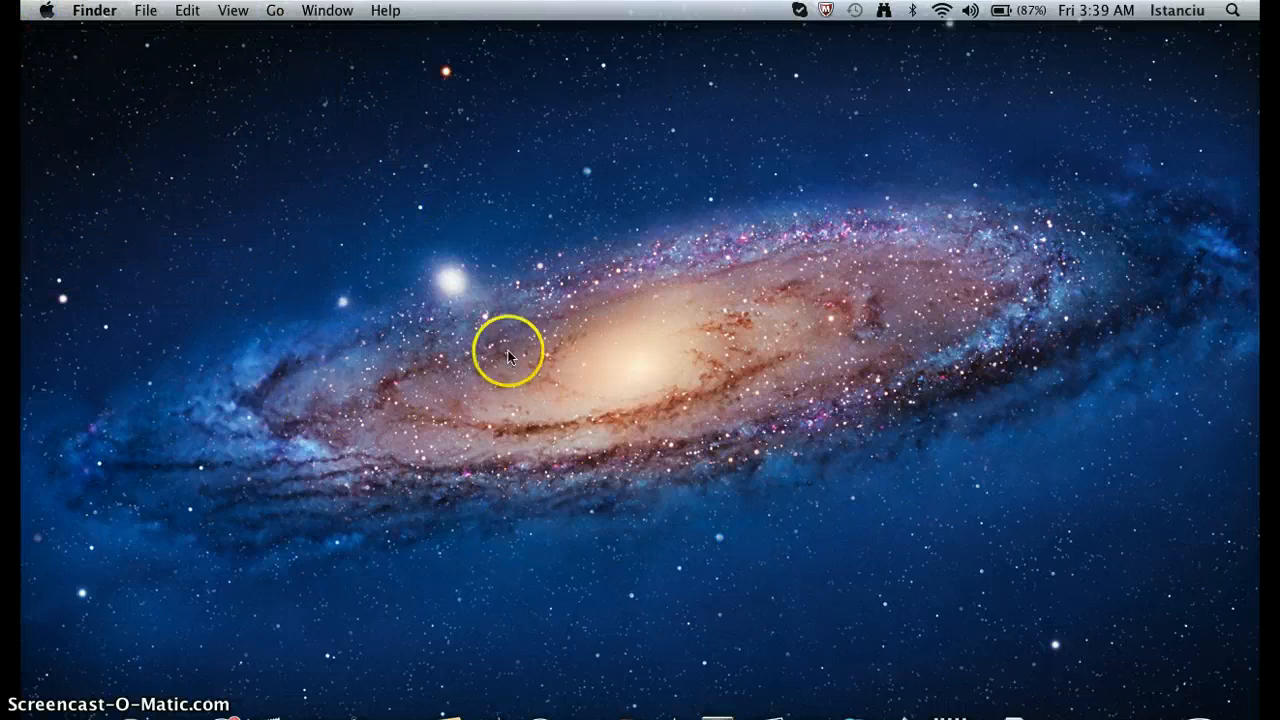
mouse_move(20, 12)
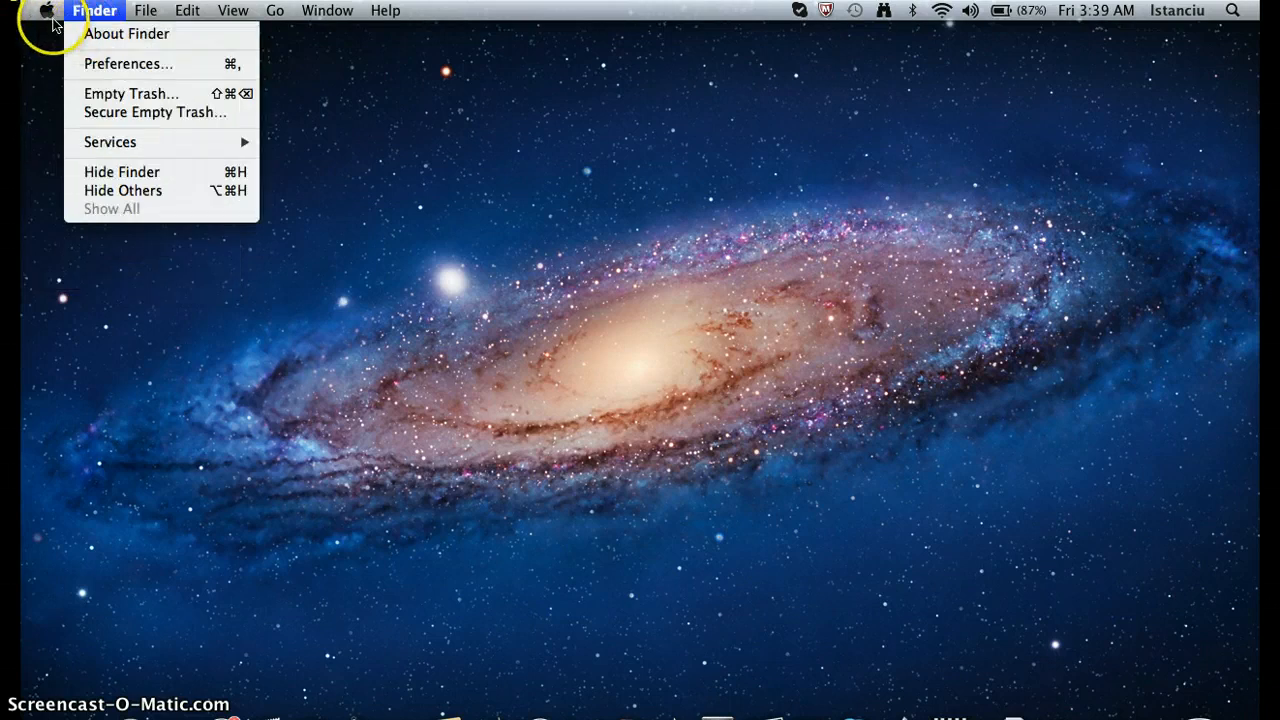
click(126, 32)
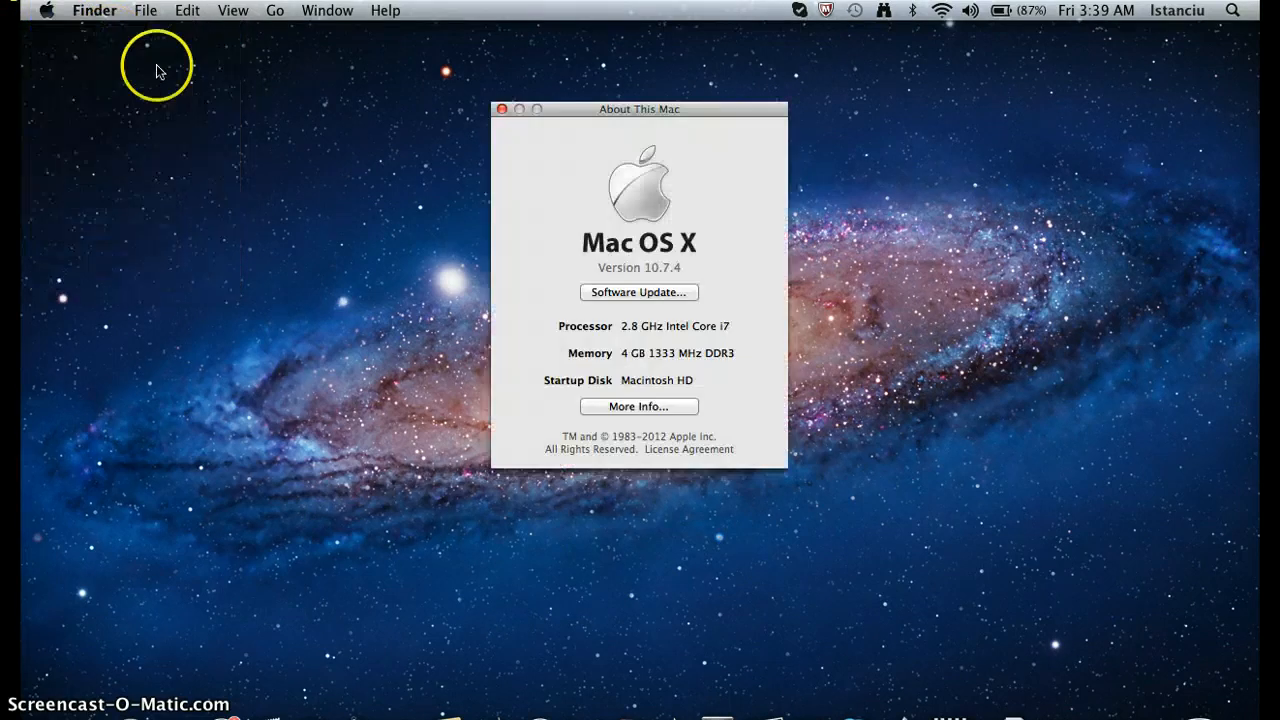
mouse_move(432, 290)
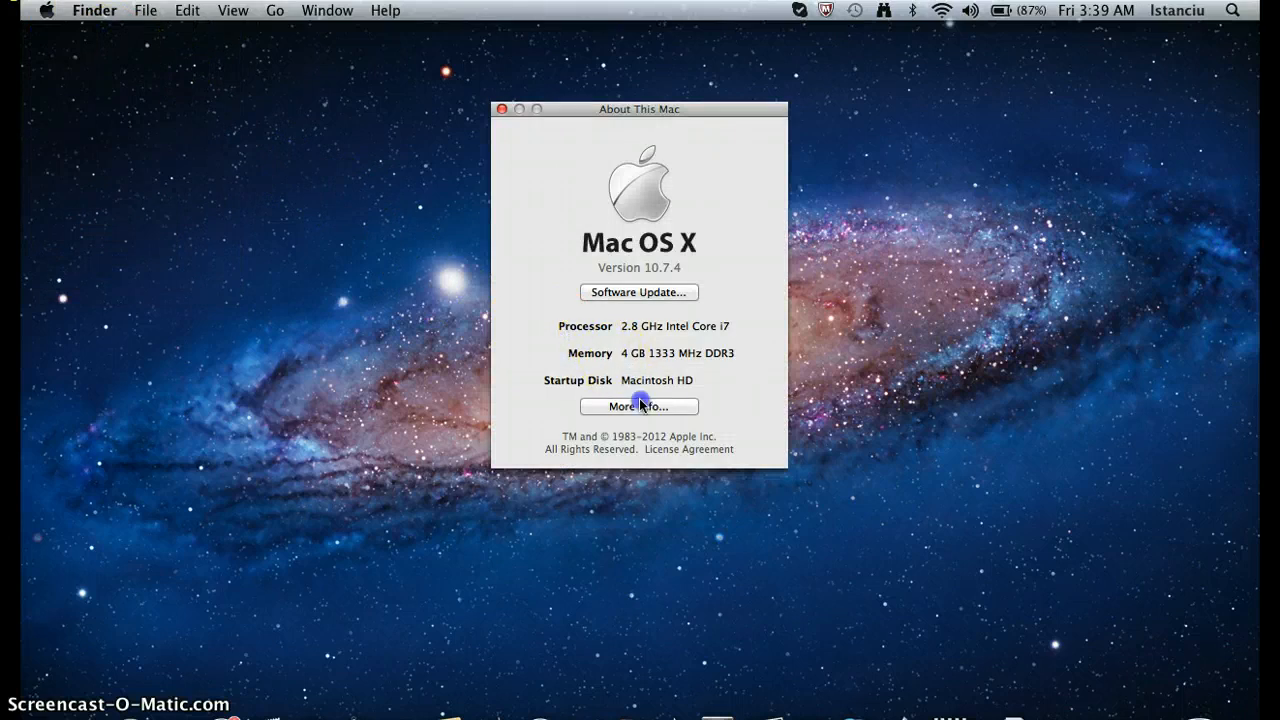
- Show the detailed 13-inch Late 2011 MacBook Pro overview and highlight its Lion 10.7.4 software line
click(638, 406)
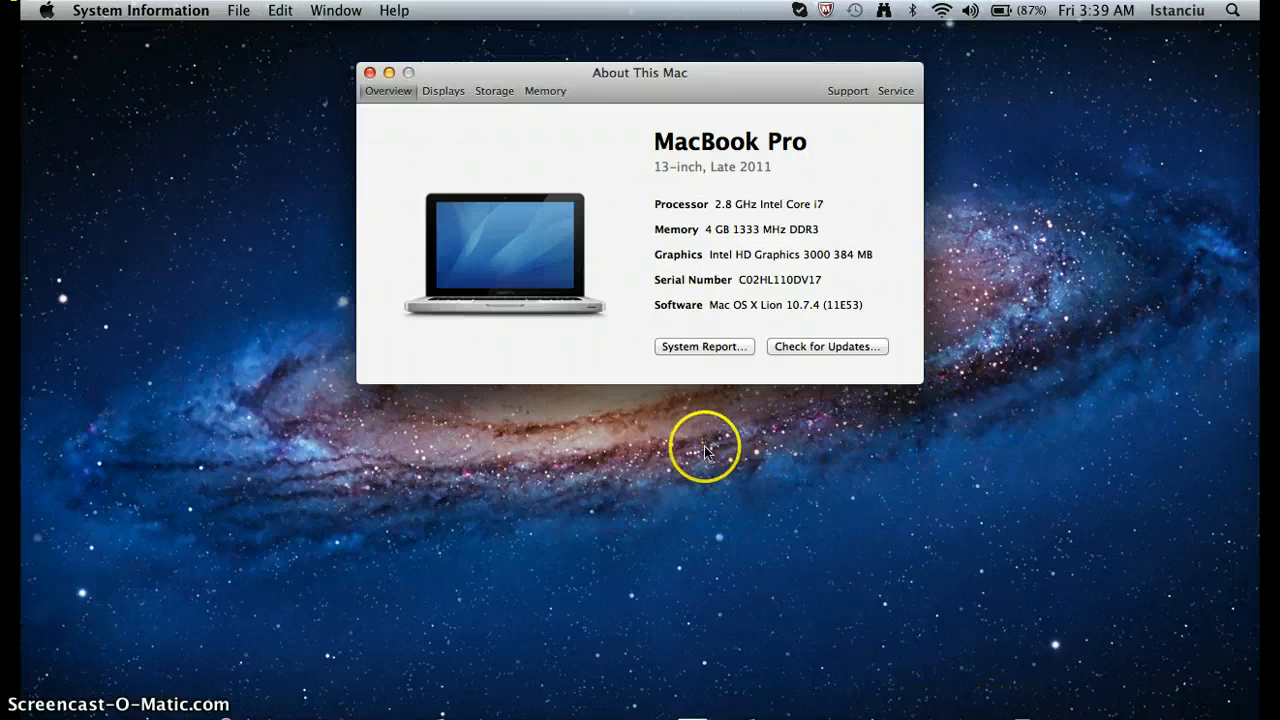
mouse_move(708, 308)
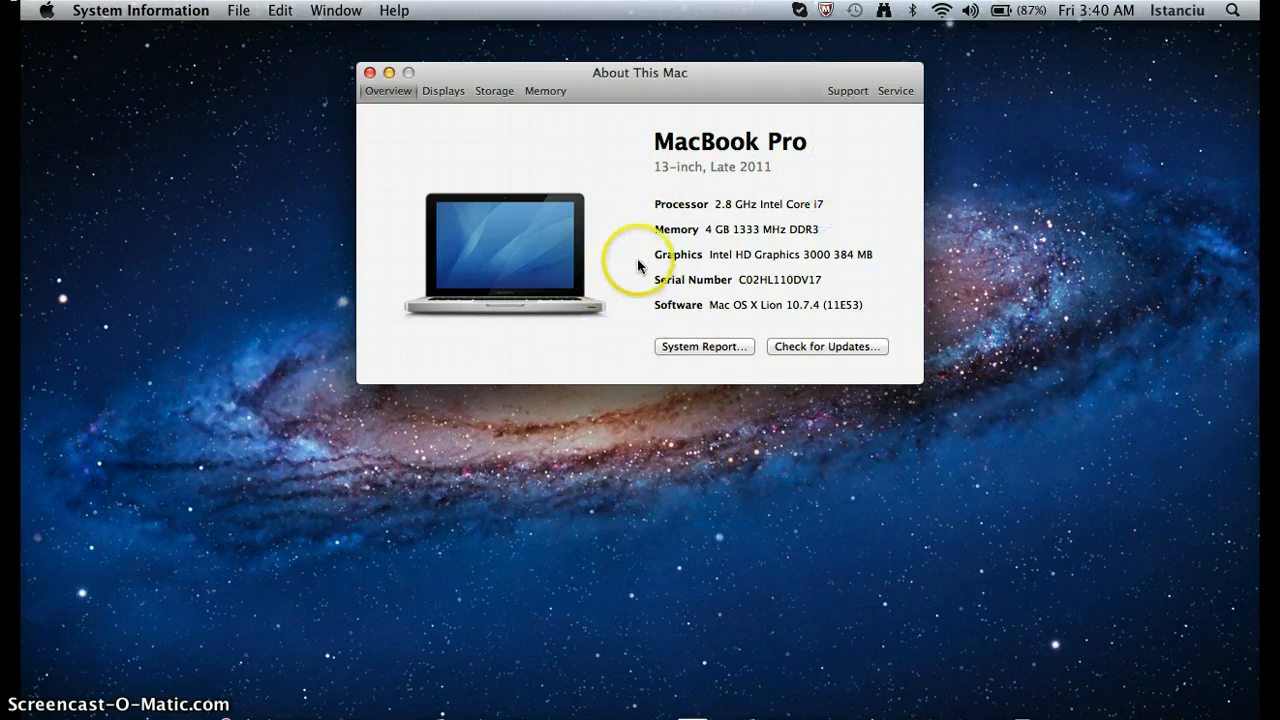
mouse_move(632, 288)
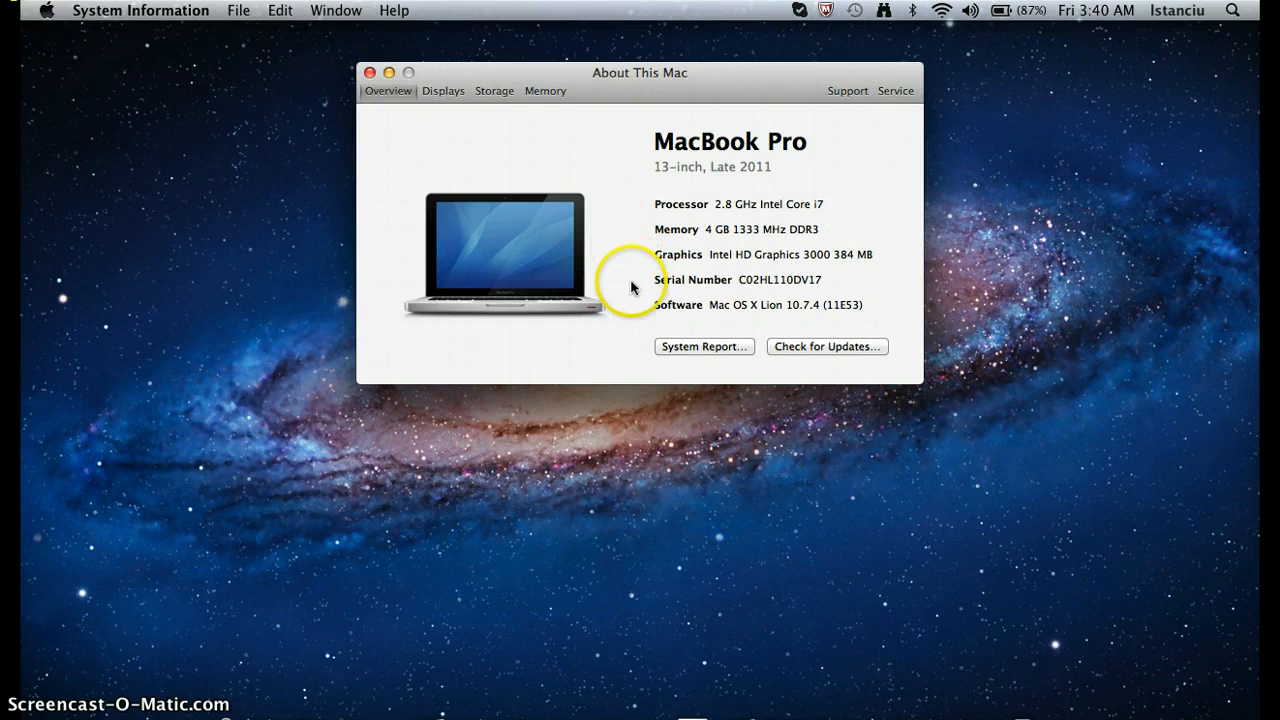
mouse_move(888, 300)
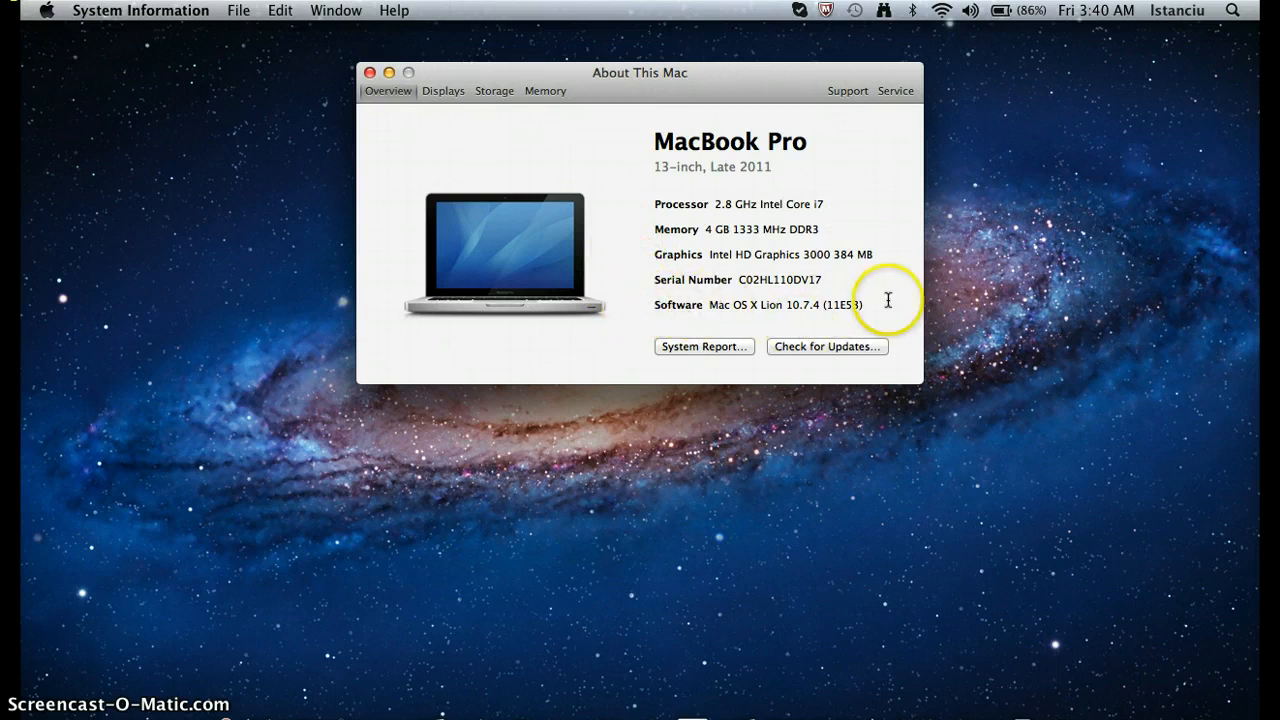
triple_click(760, 304)
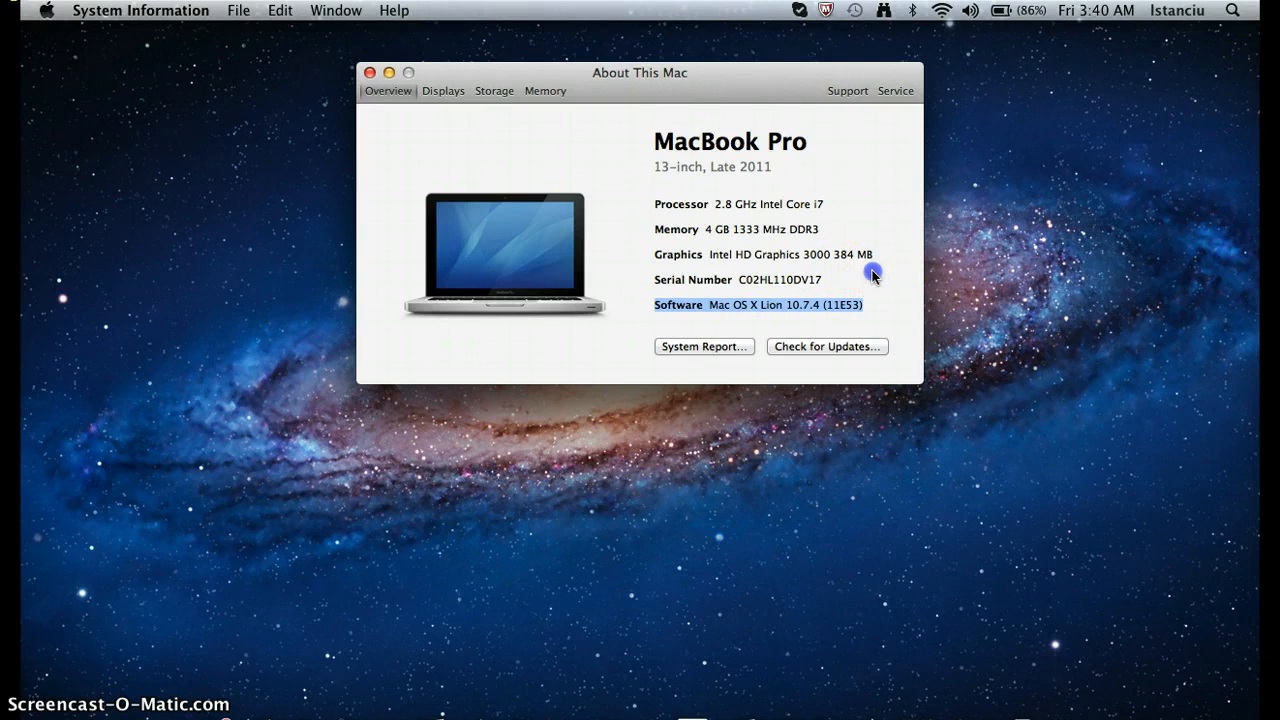
mouse_move(648, 298)
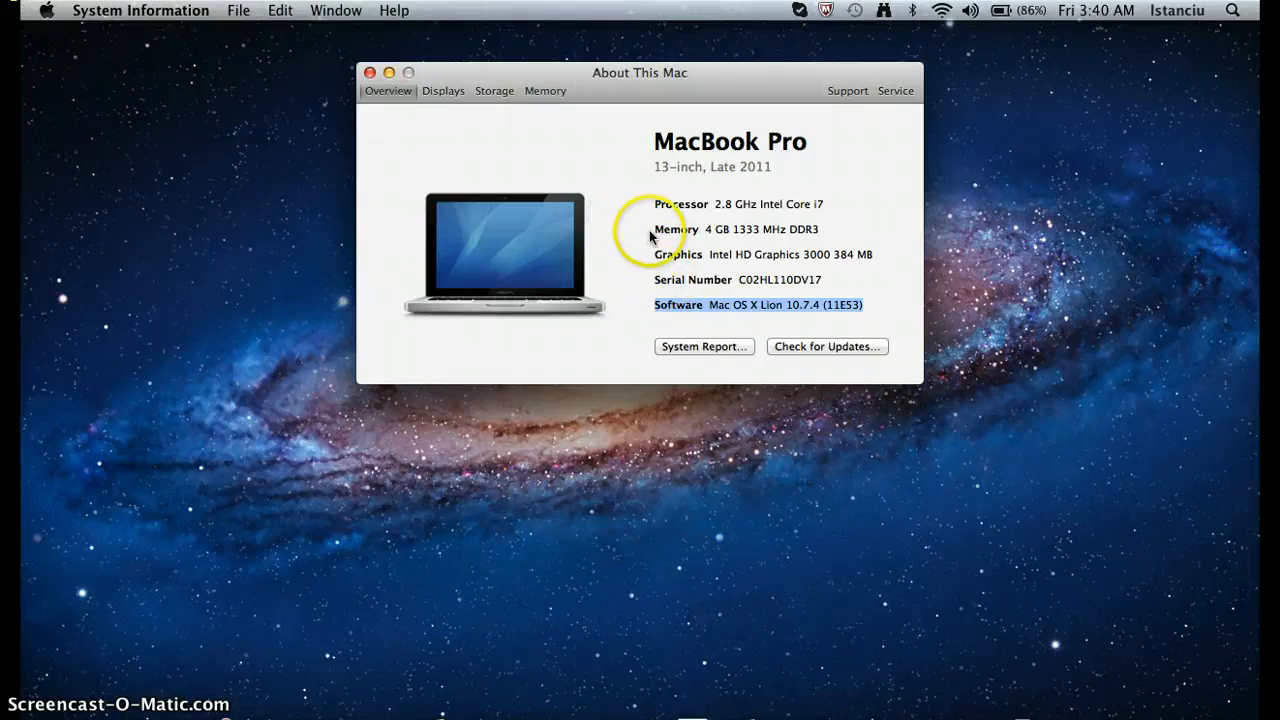
- Highlight the 4 GB amount of the 1333 MHz DDR3 memory entry
double_click(778, 228)
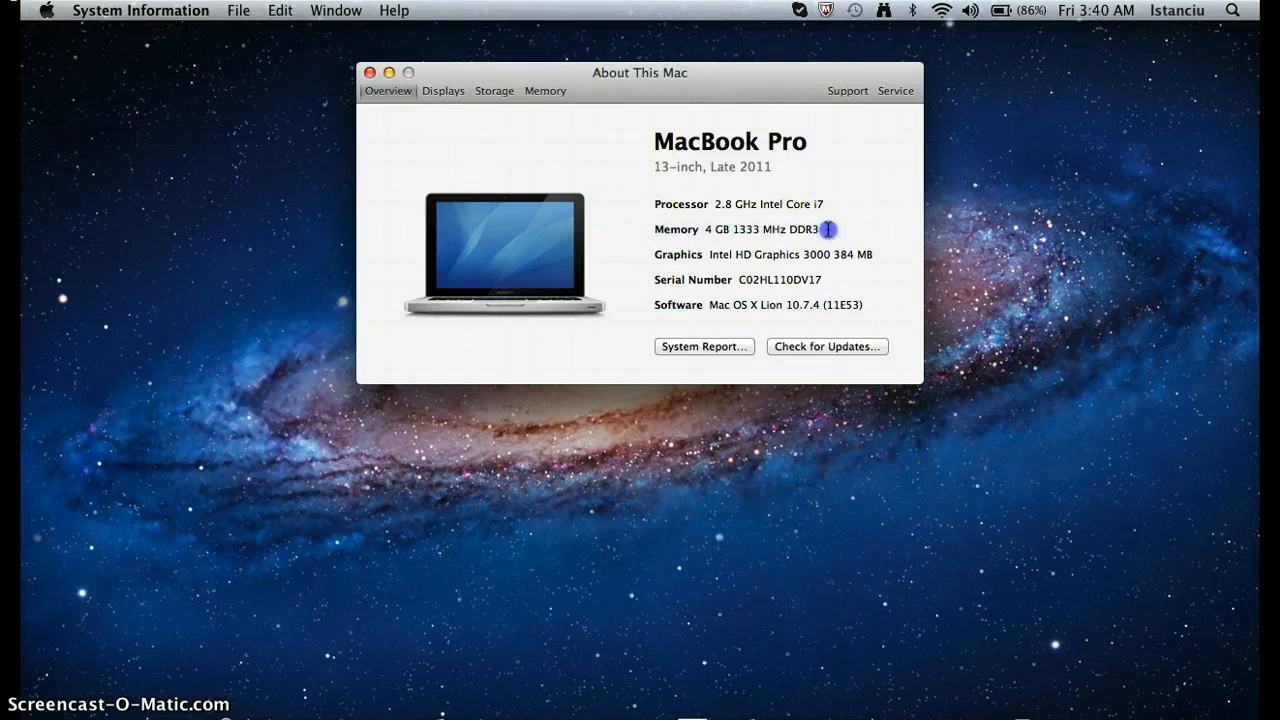
mouse_move(712, 220)
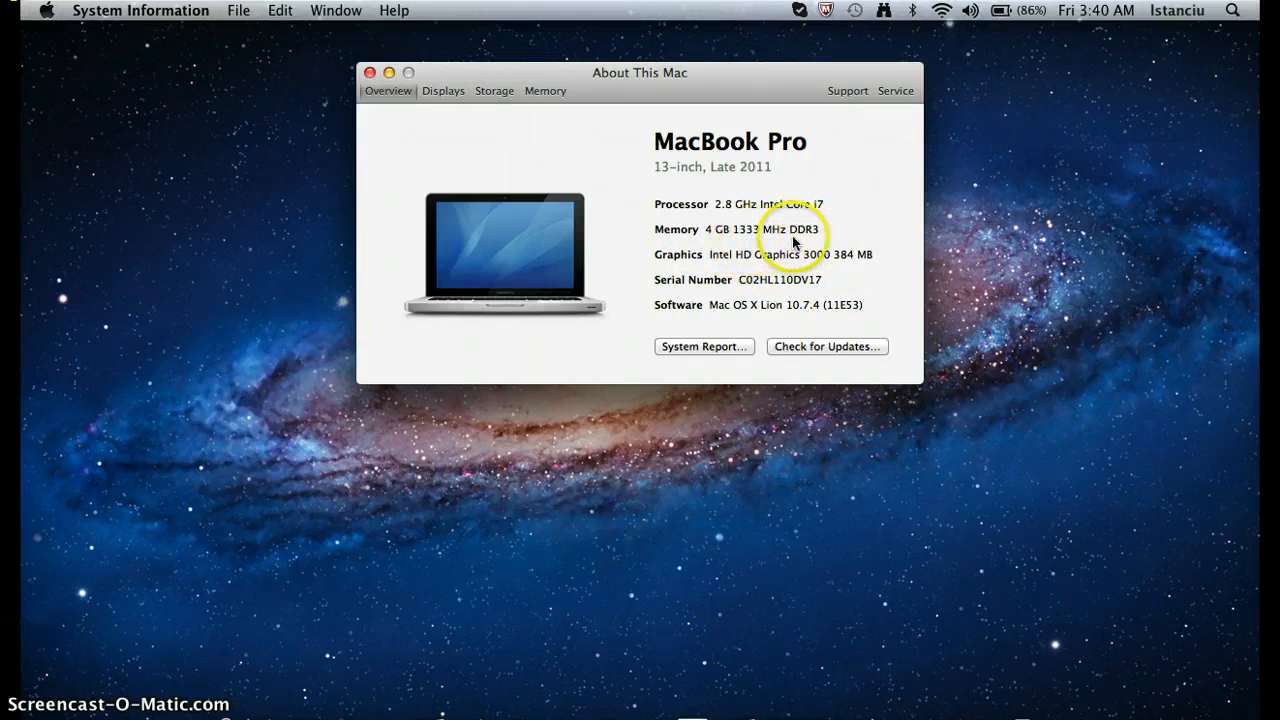
mouse_move(712, 244)
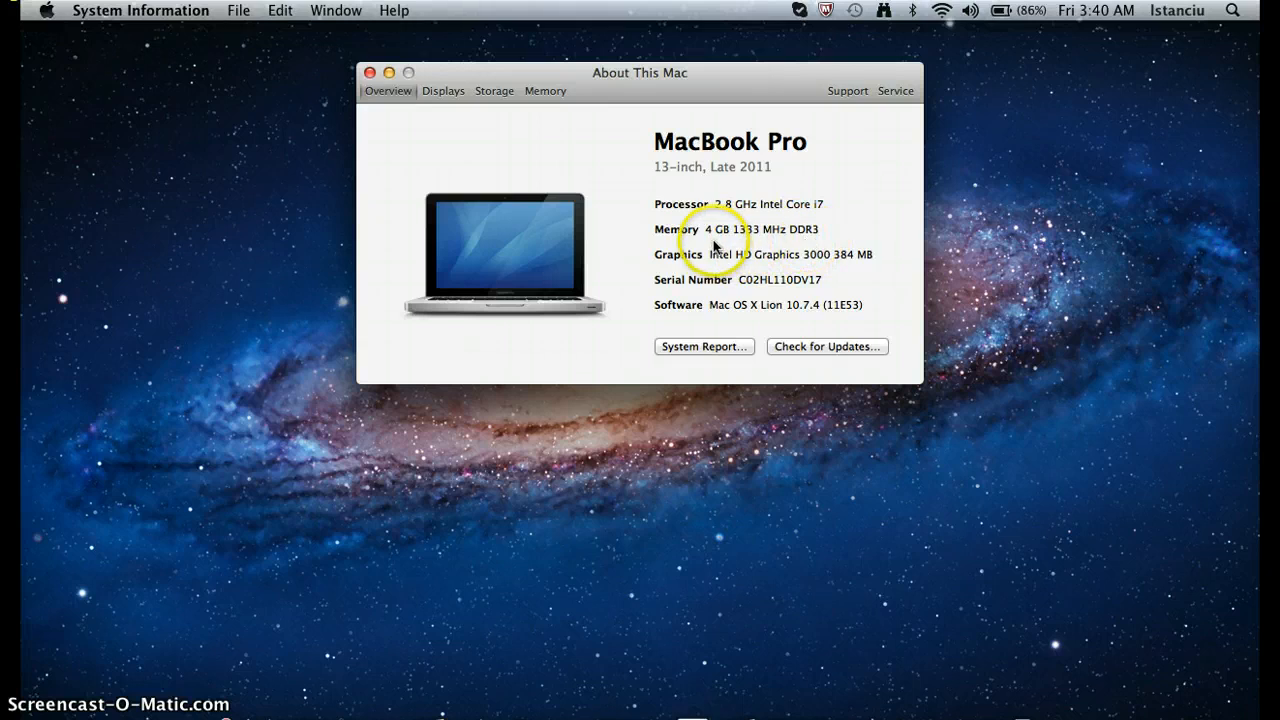
double_click(716, 228)
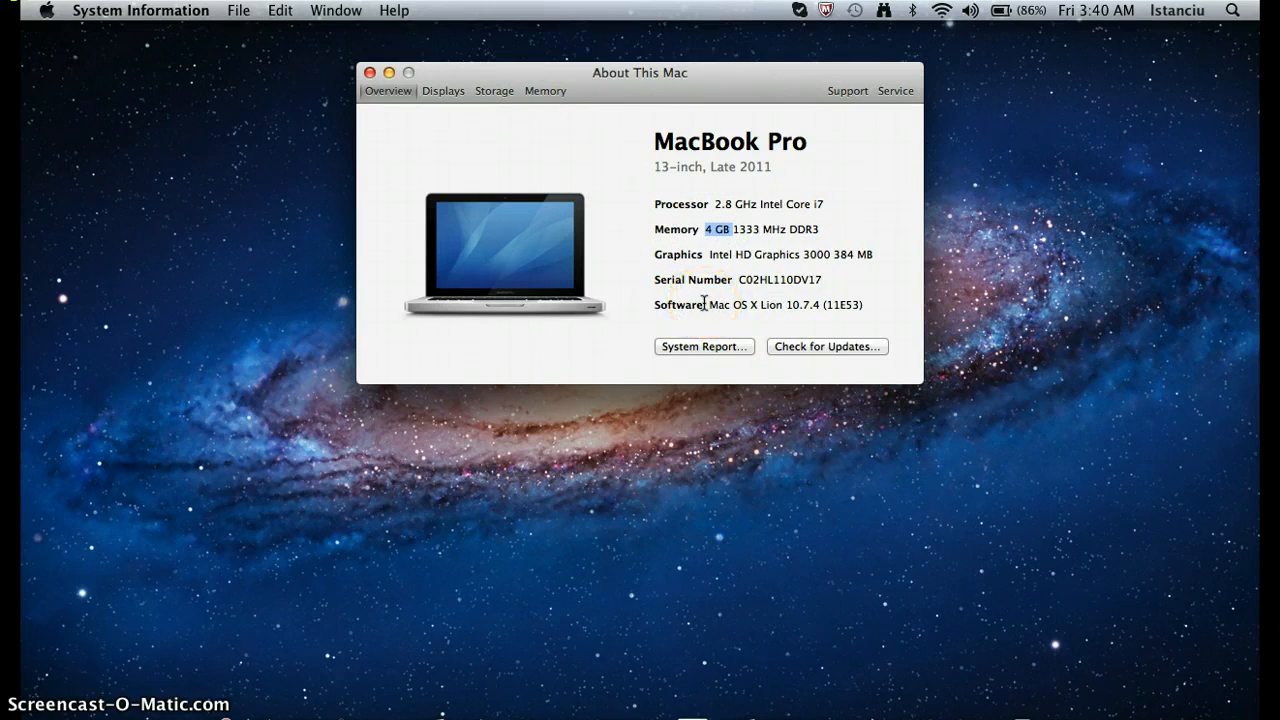
mouse_move(580, 196)
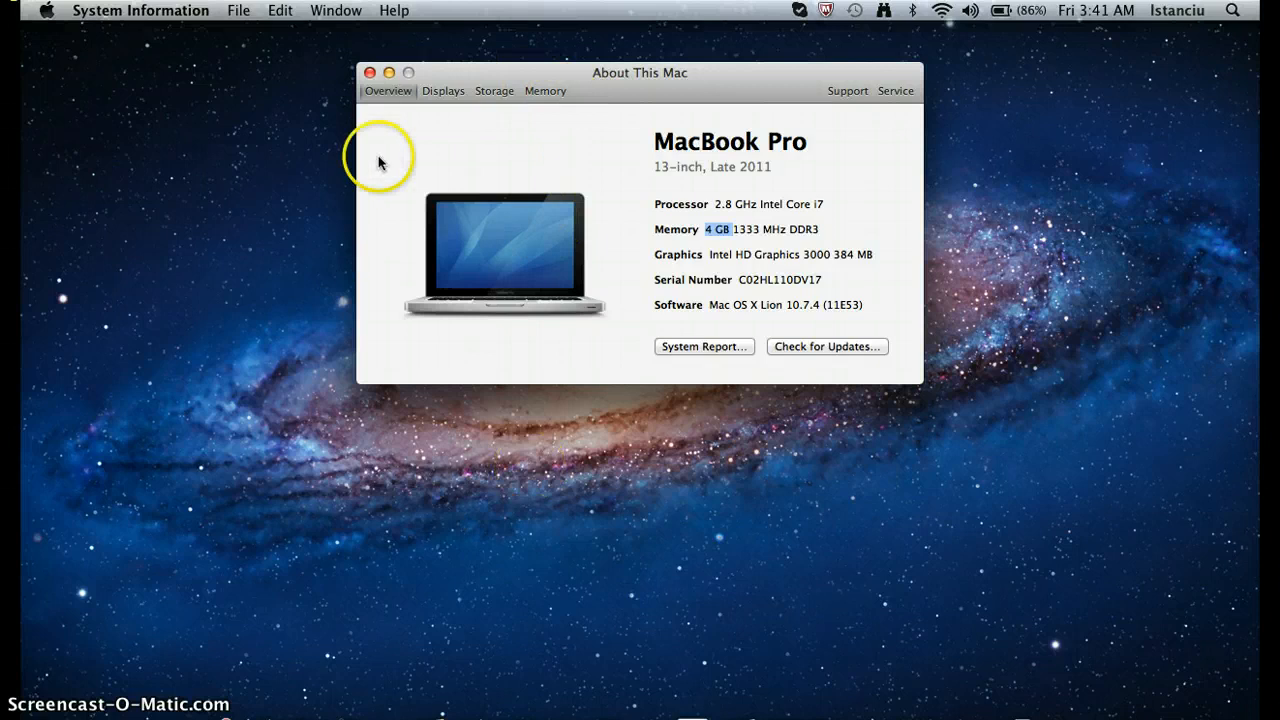
mouse_move(374, 72)
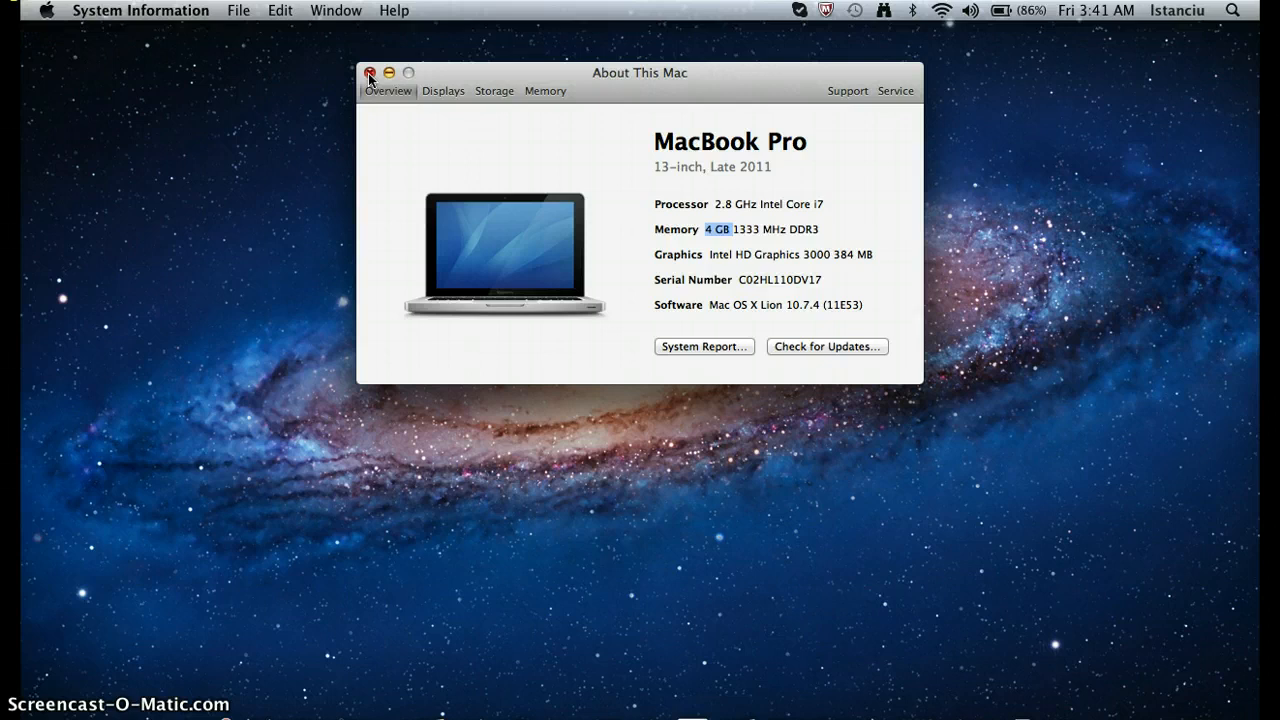
mouse_move(758, 166)
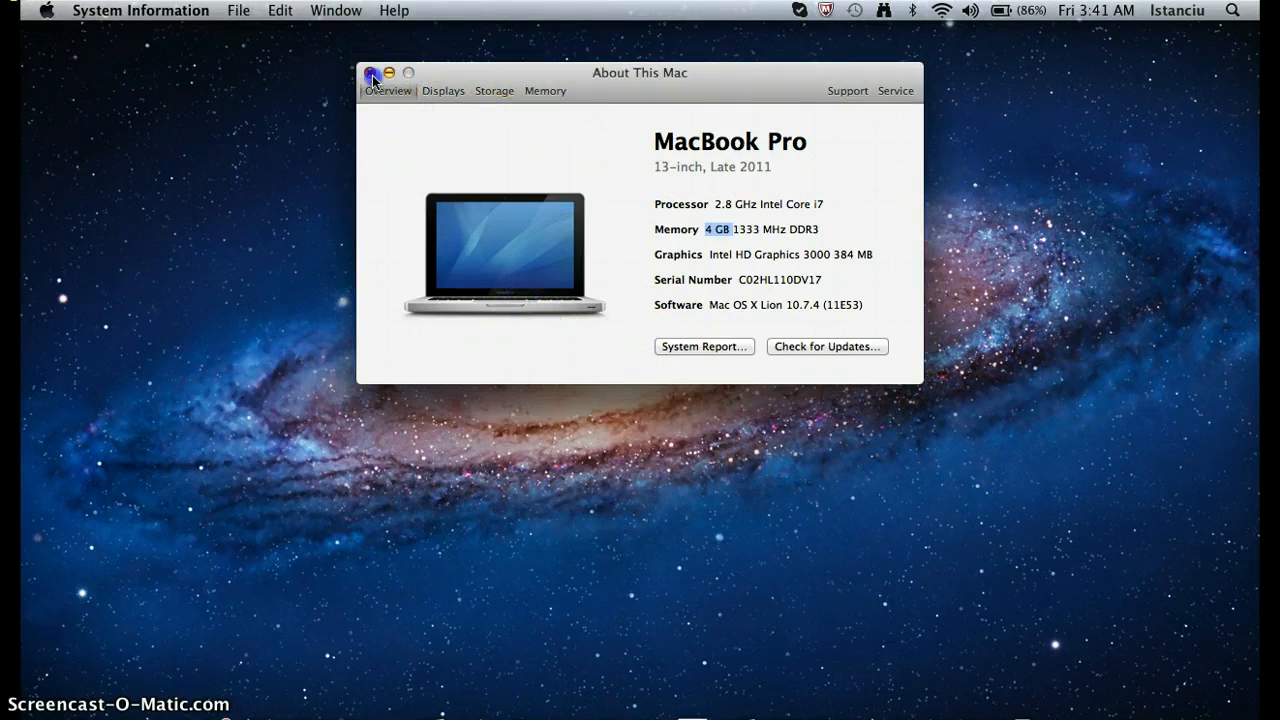
- Close the MacBook Pro overview window, returning to the empty Finder desktop
click(372, 72)
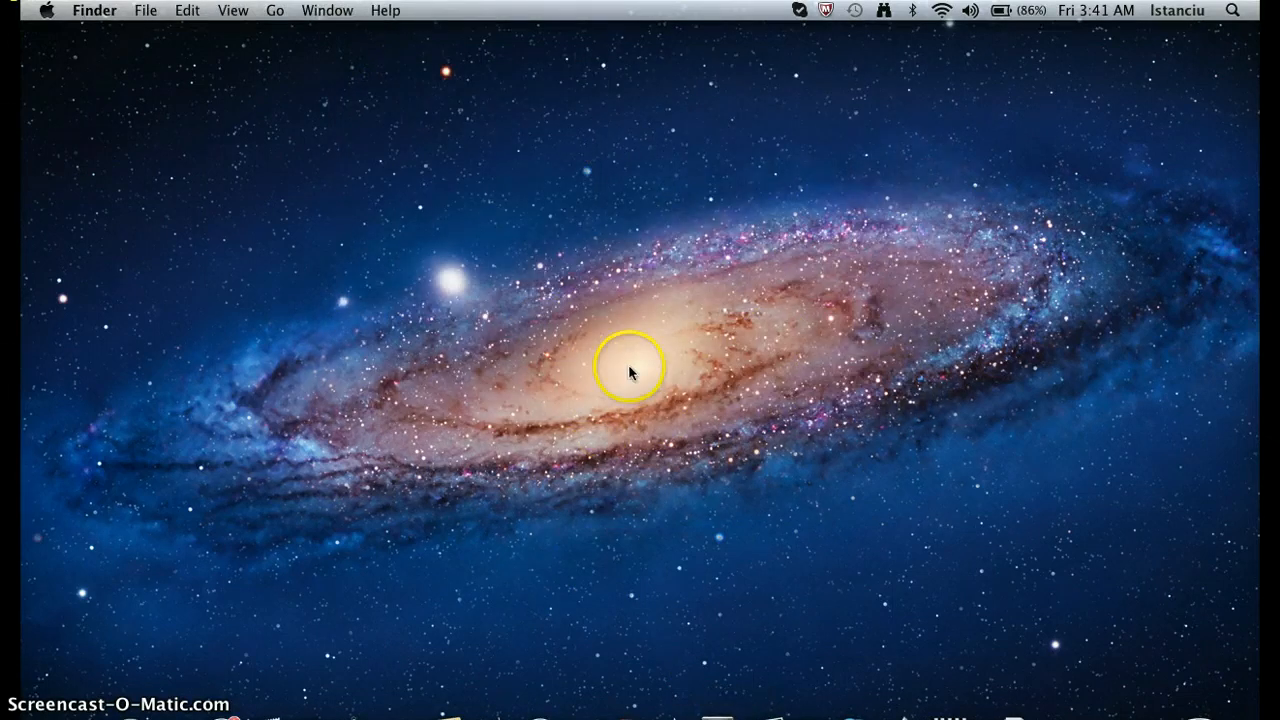
mouse_move(838, 684)
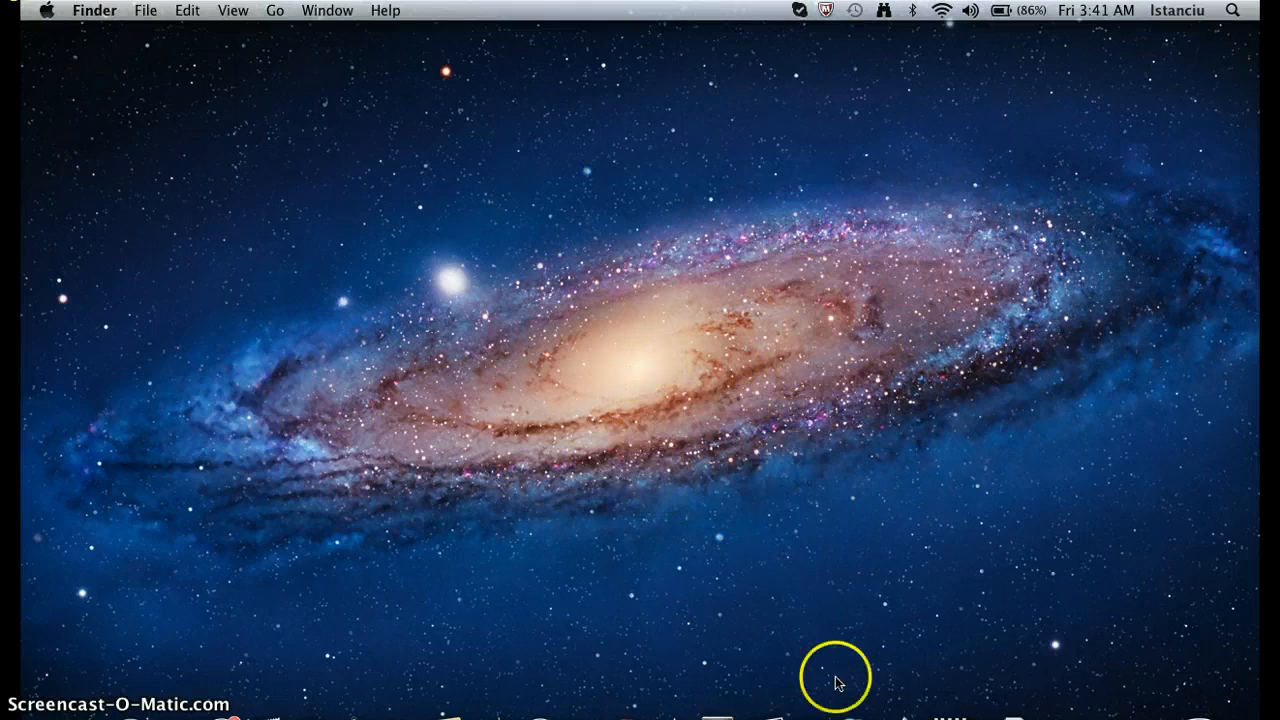
mouse_move(938, 624)
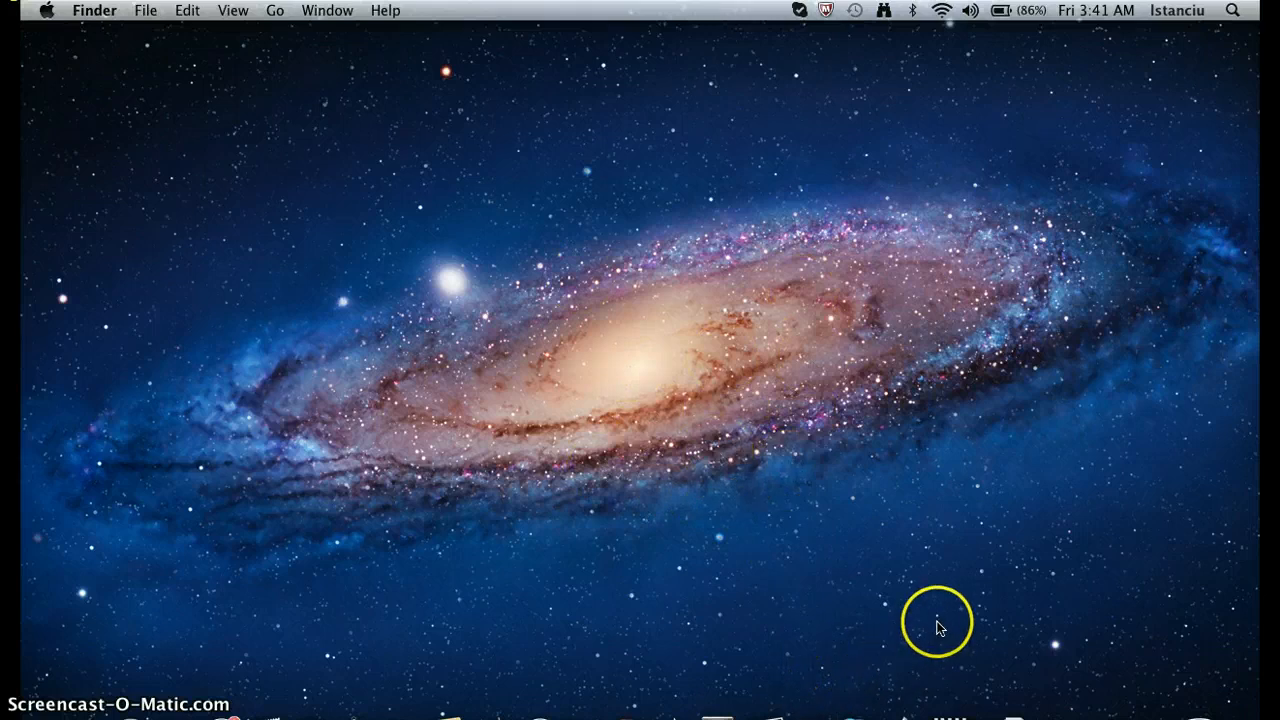